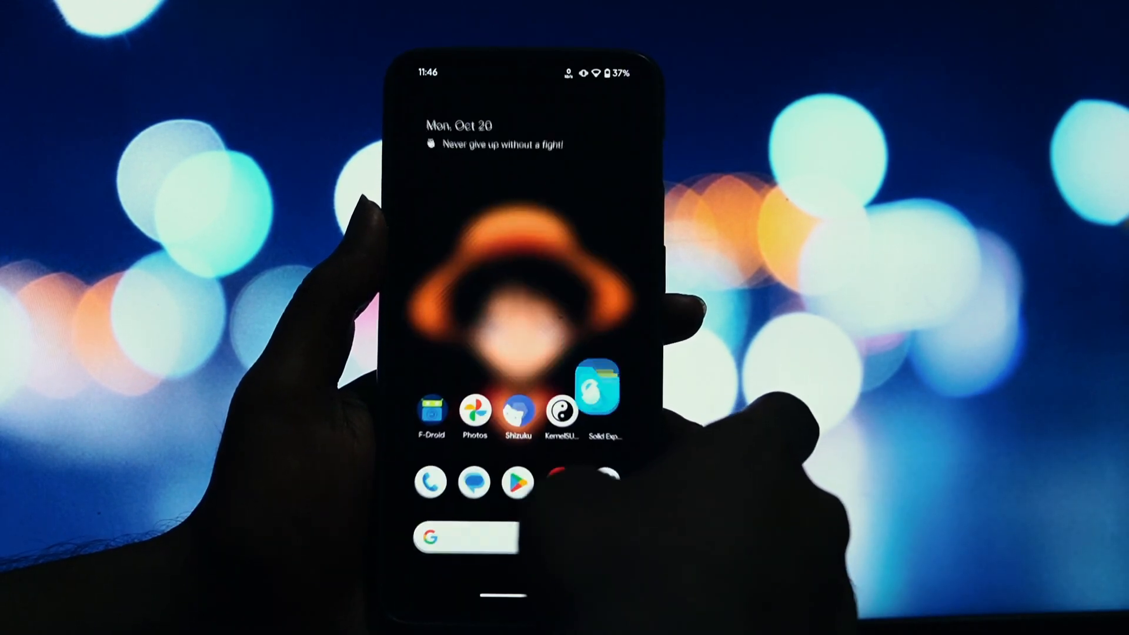
Launch the KernelSU Next manager from the home screen.
left_click(562, 416)
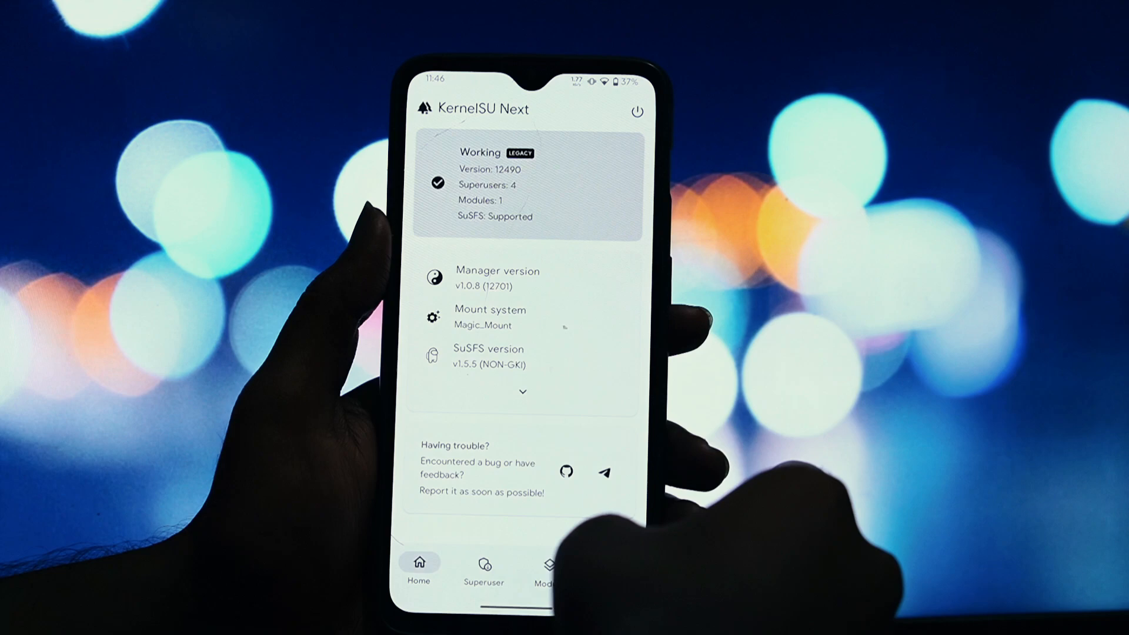
From the Modules section, pick the Audio-Modification zip in Downloads to flash it.
left_click(548, 567)
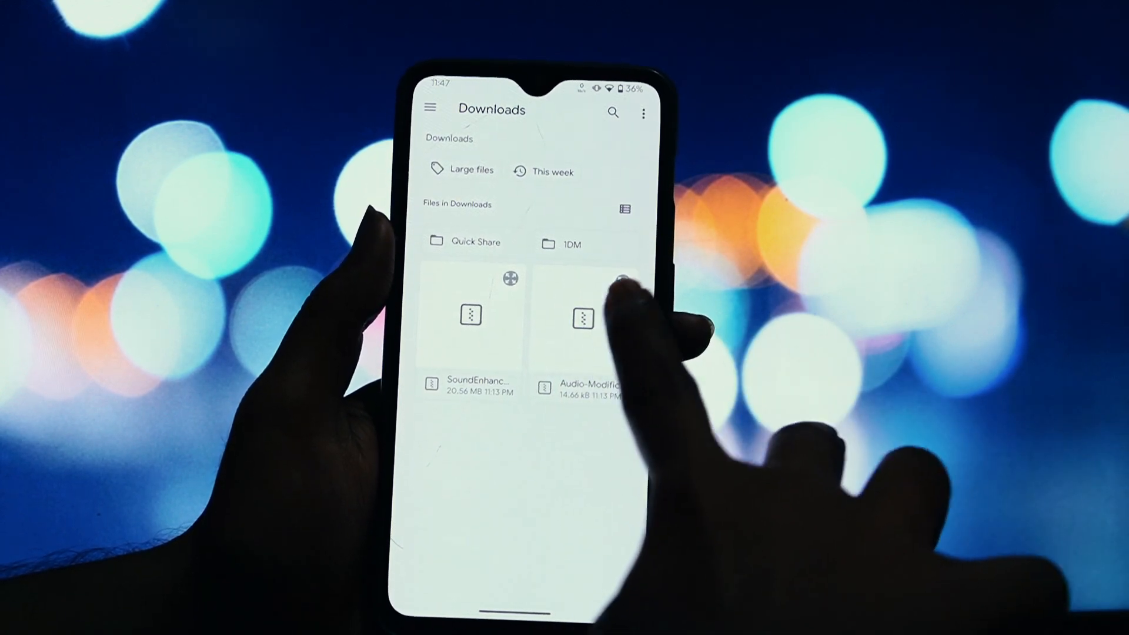
left_click(582, 316)
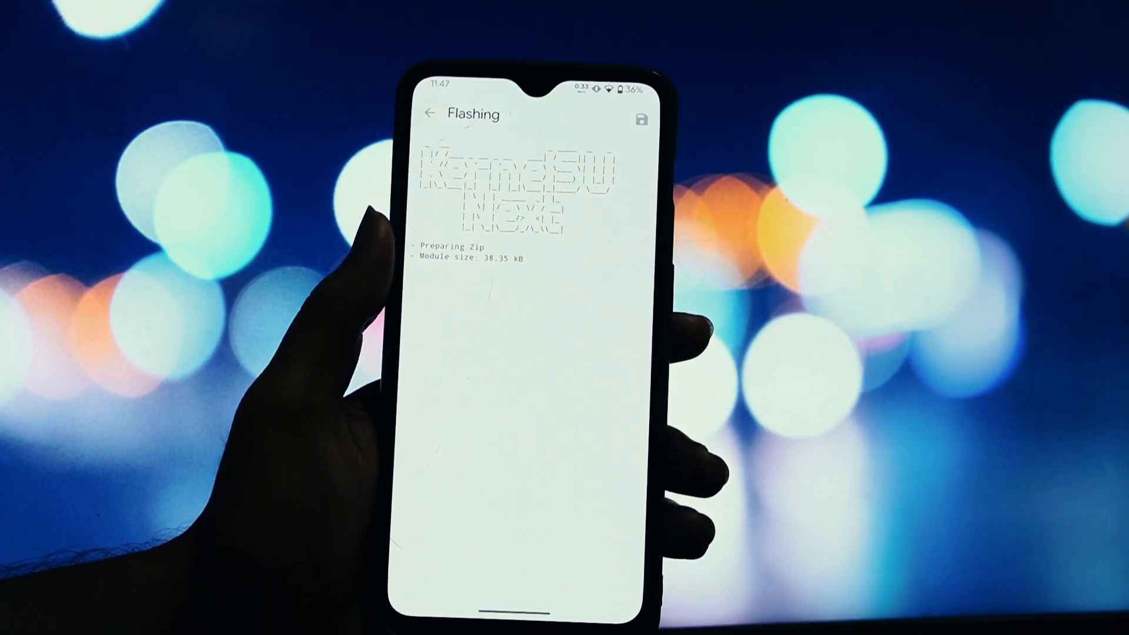